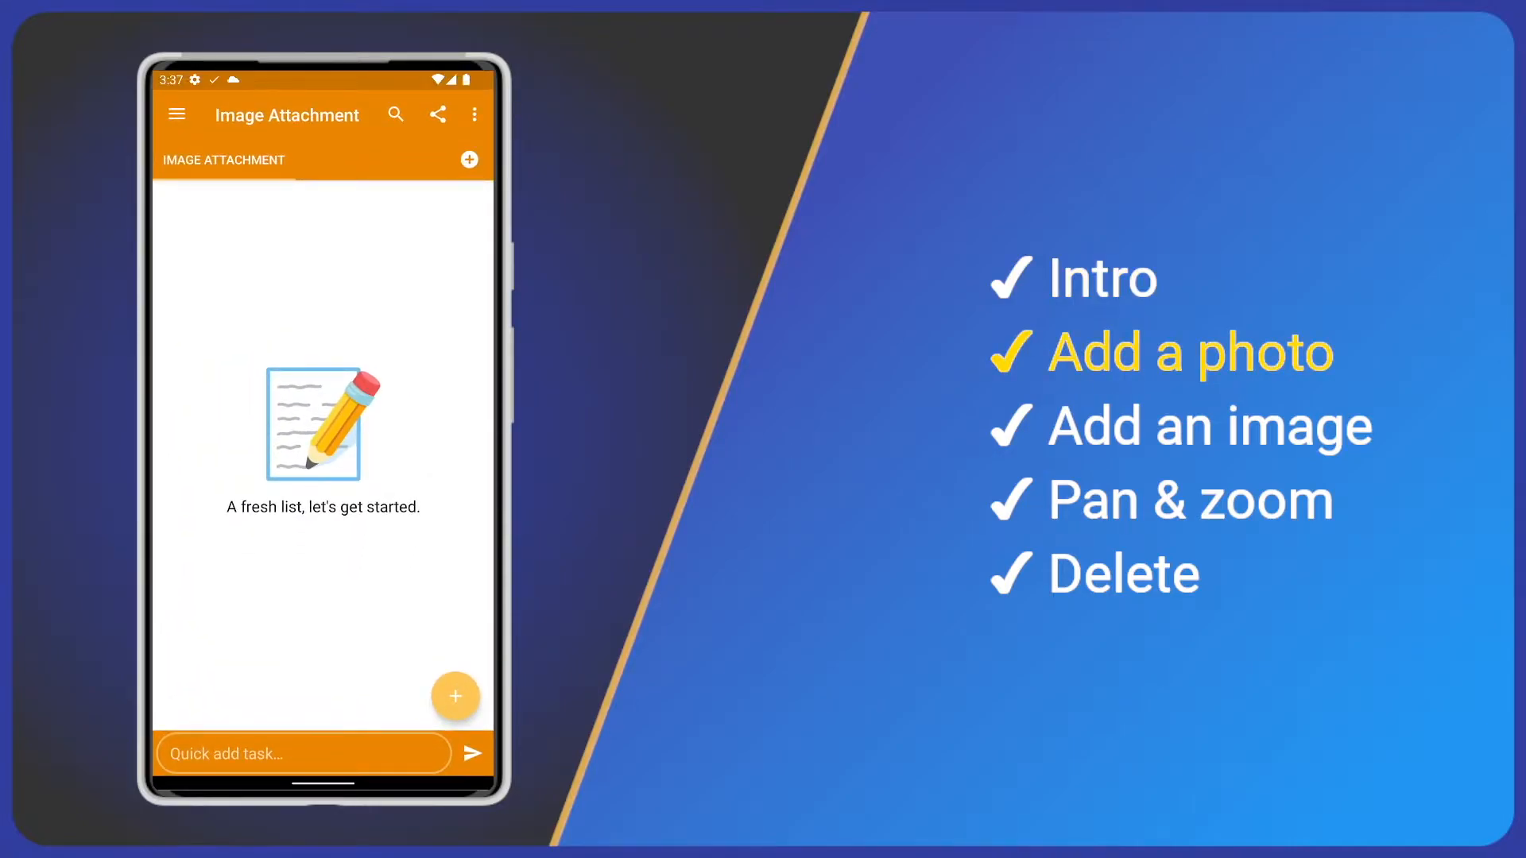
Step: Create a new task named 'Photo' and launch the camera for its attachment
click(454, 695)
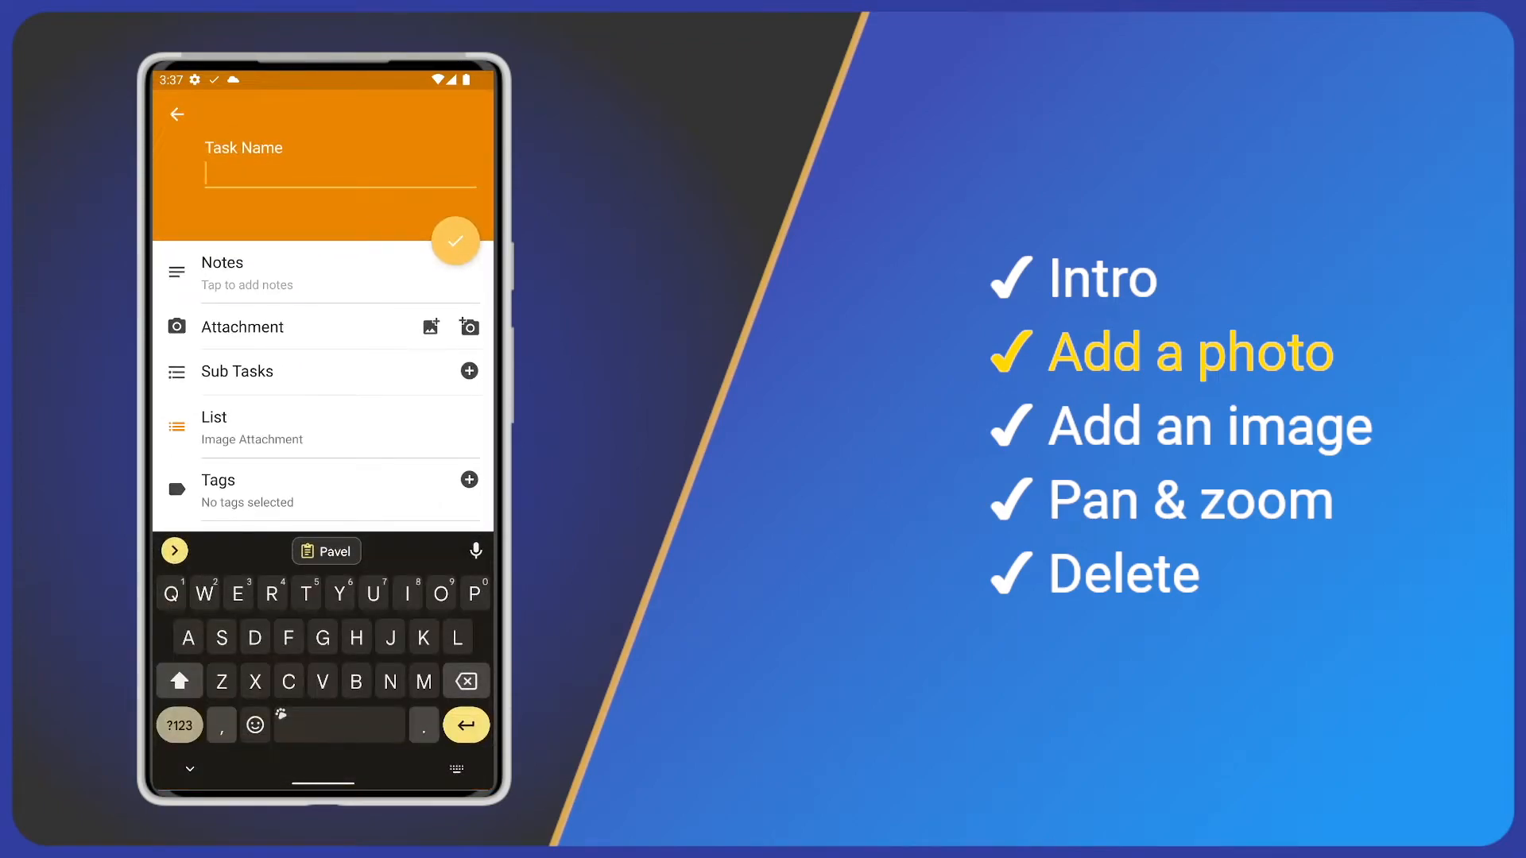
text(Photo)
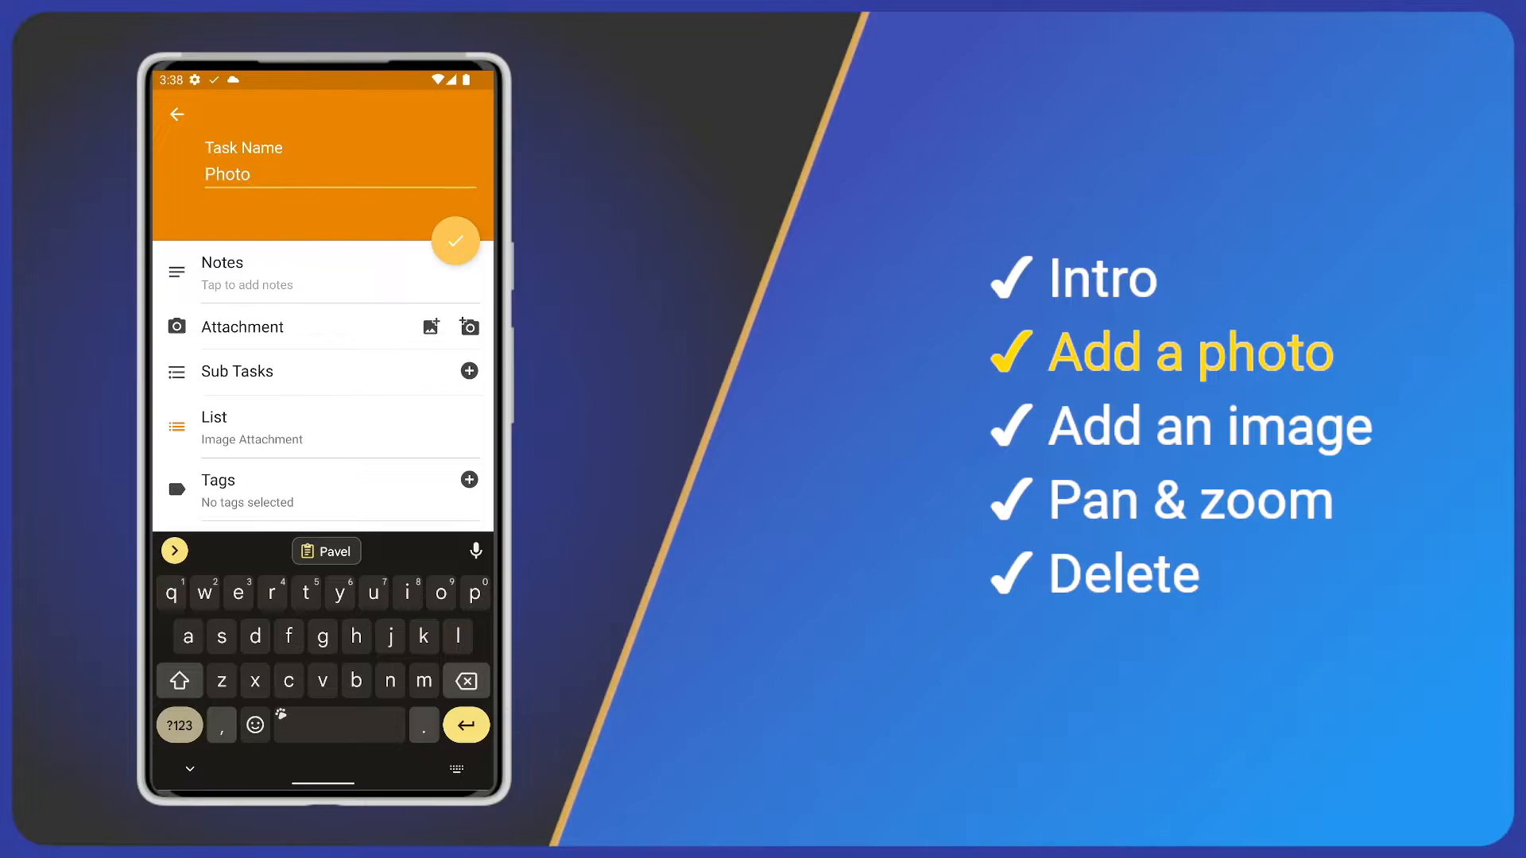
click(186, 769)
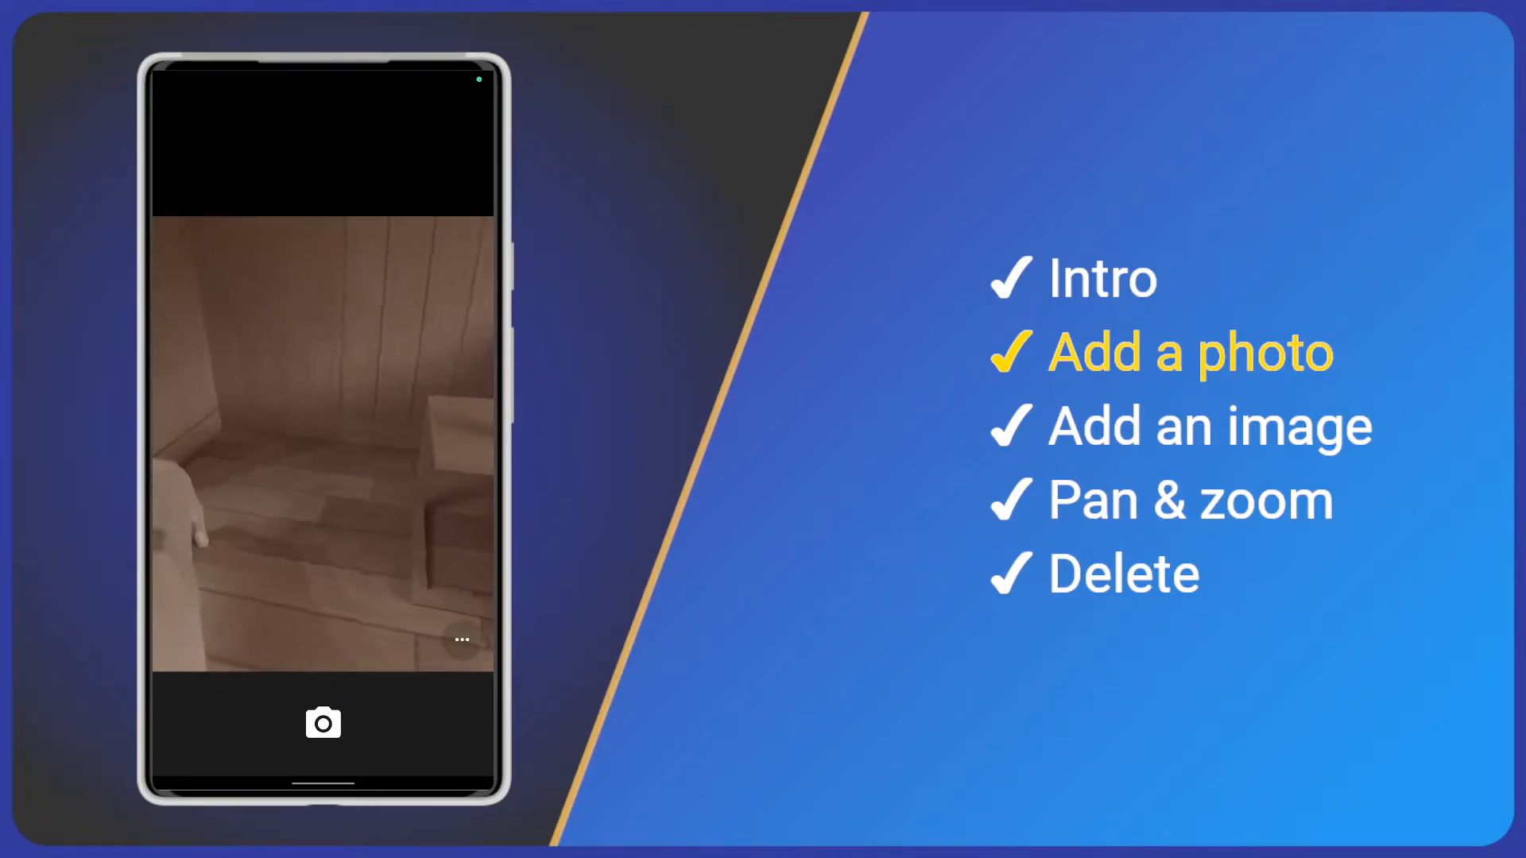
Step: Take a picture of the low-poly dog and accept it as the Photo attachment
click(322, 723)
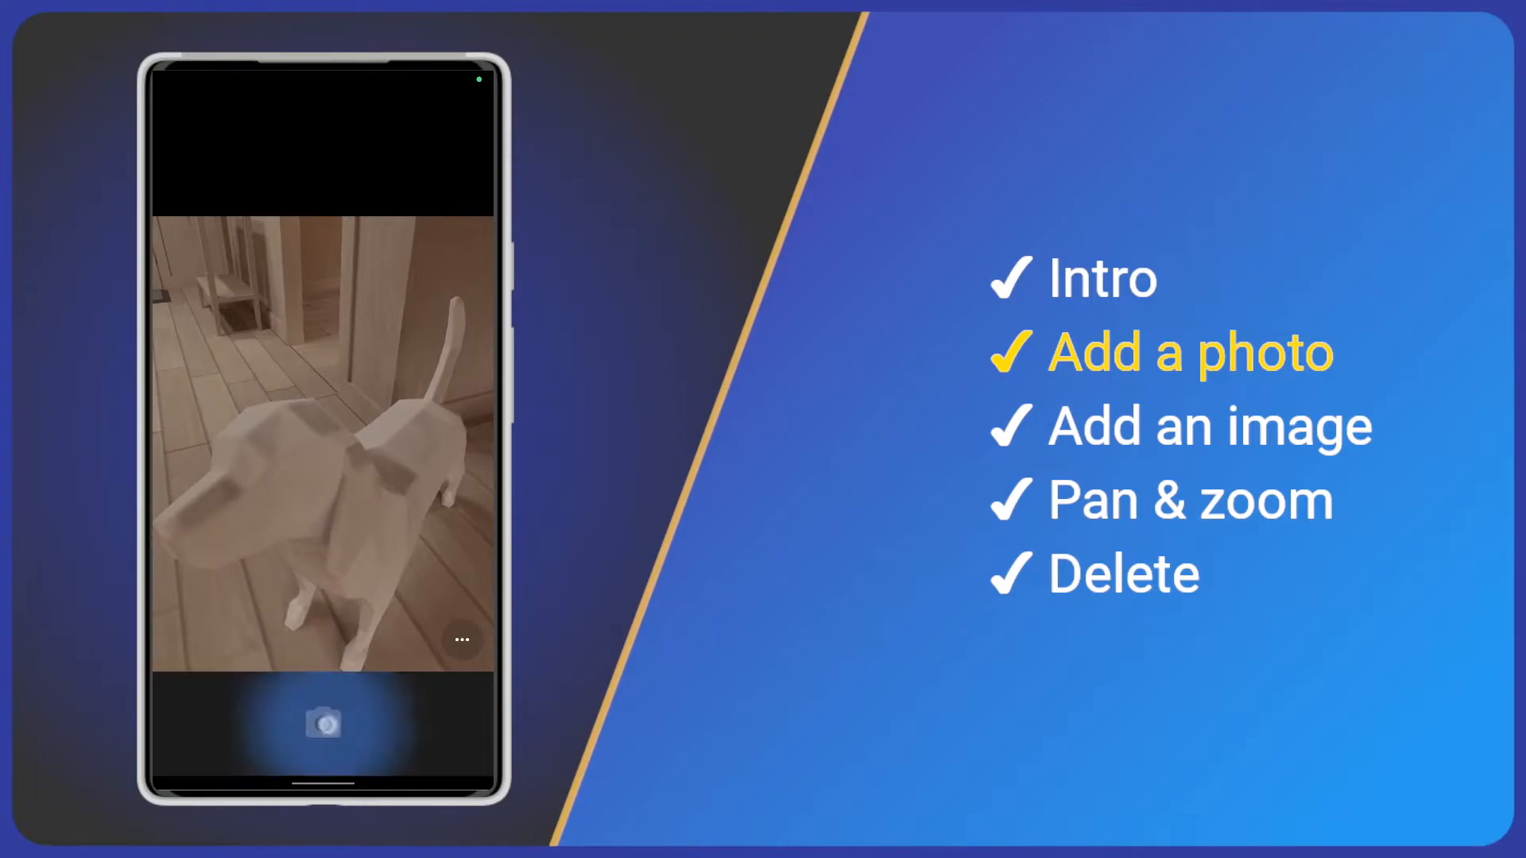
click(322, 723)
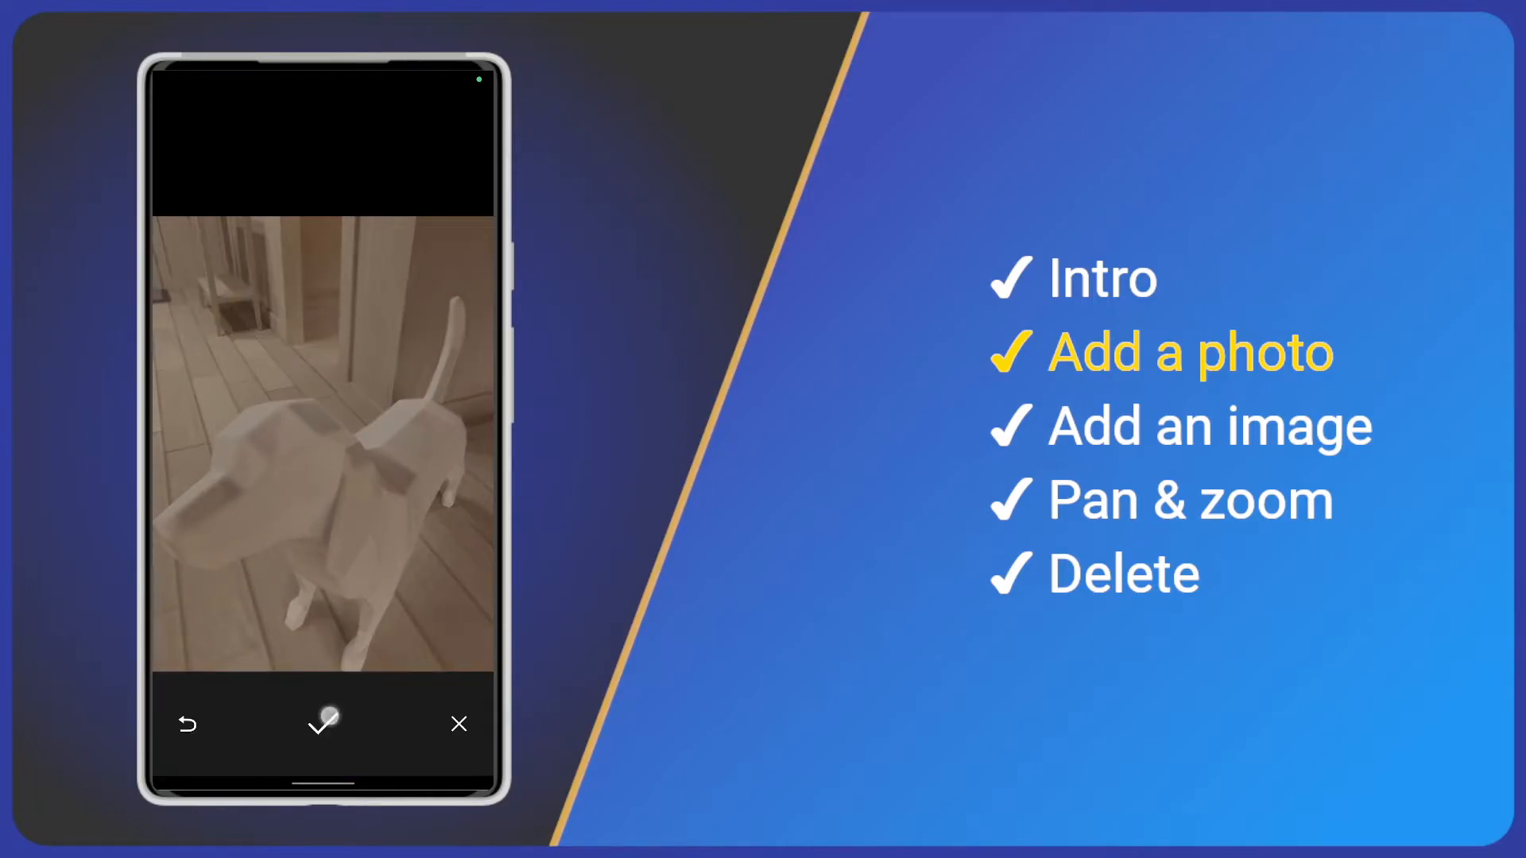
click(322, 723)
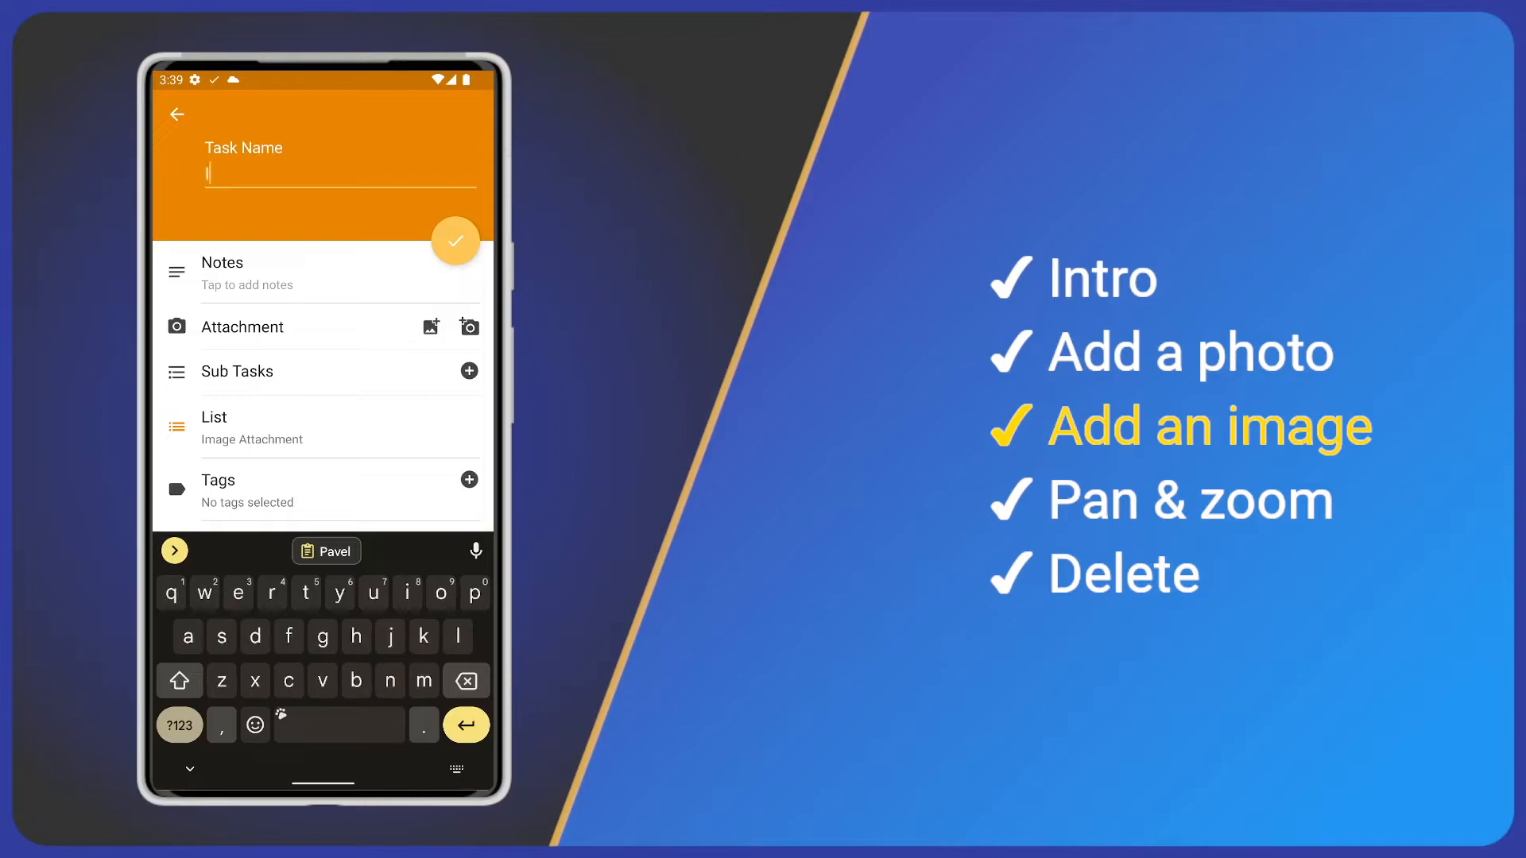
Step: Name the new task 'Image' and attach an existing gallery picture
text(Image)
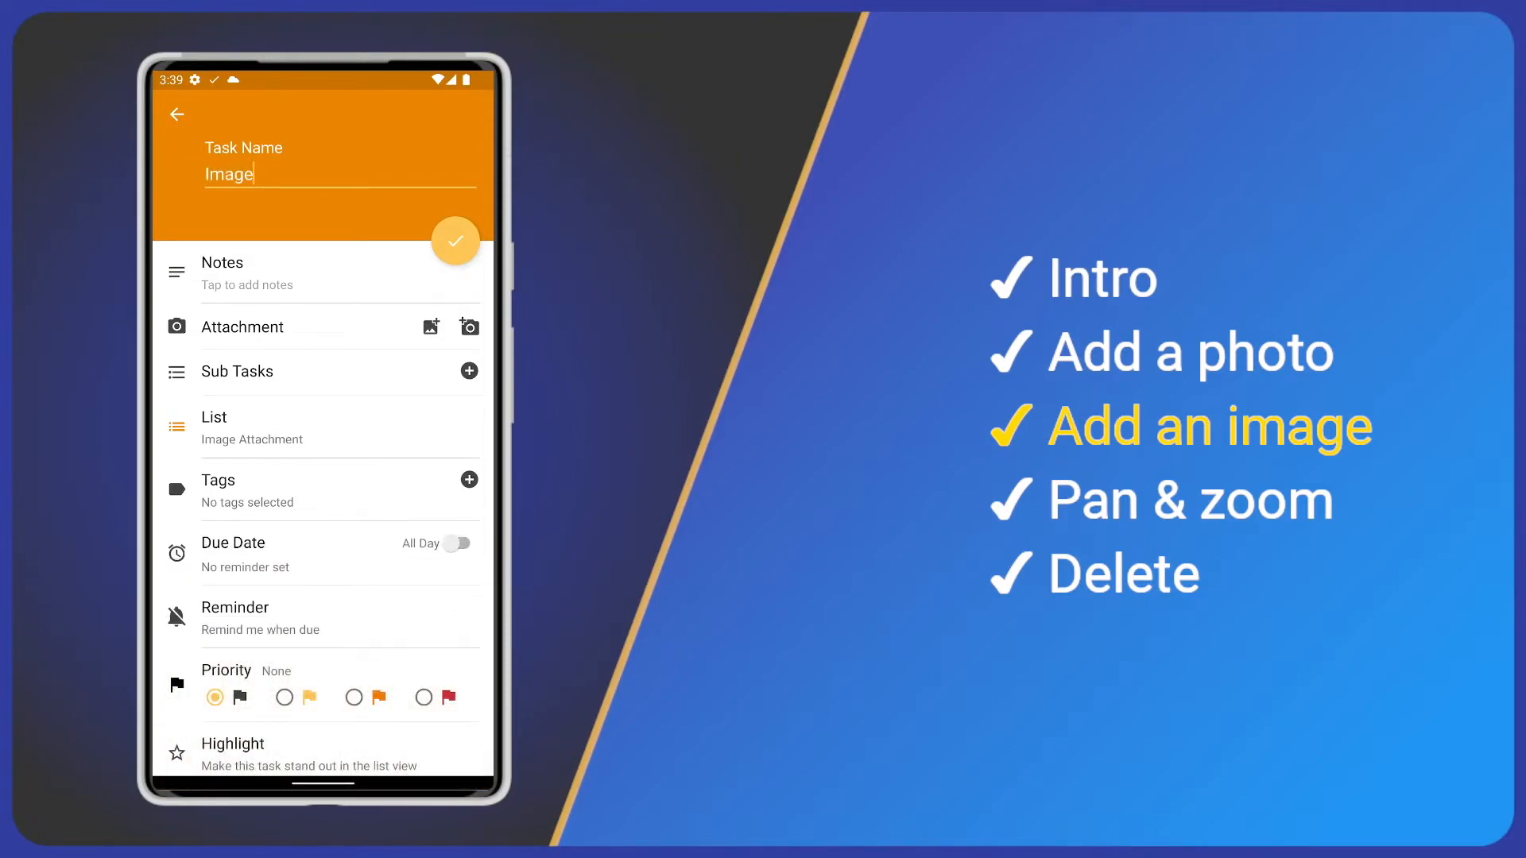
click(429, 325)
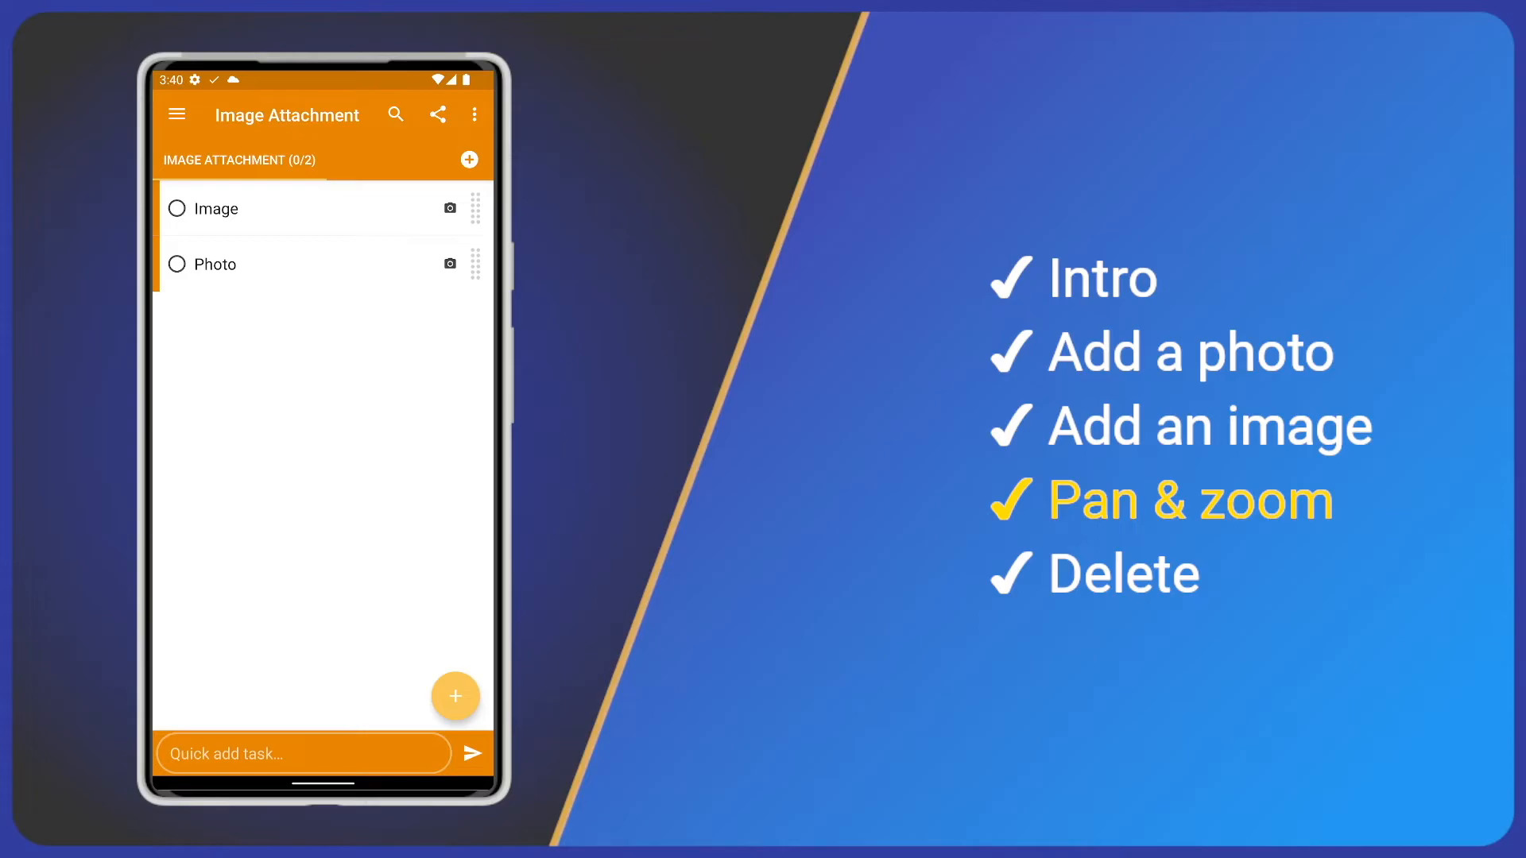
Step: Open the 'Image' task and view its dog picture full-screen
click(215, 208)
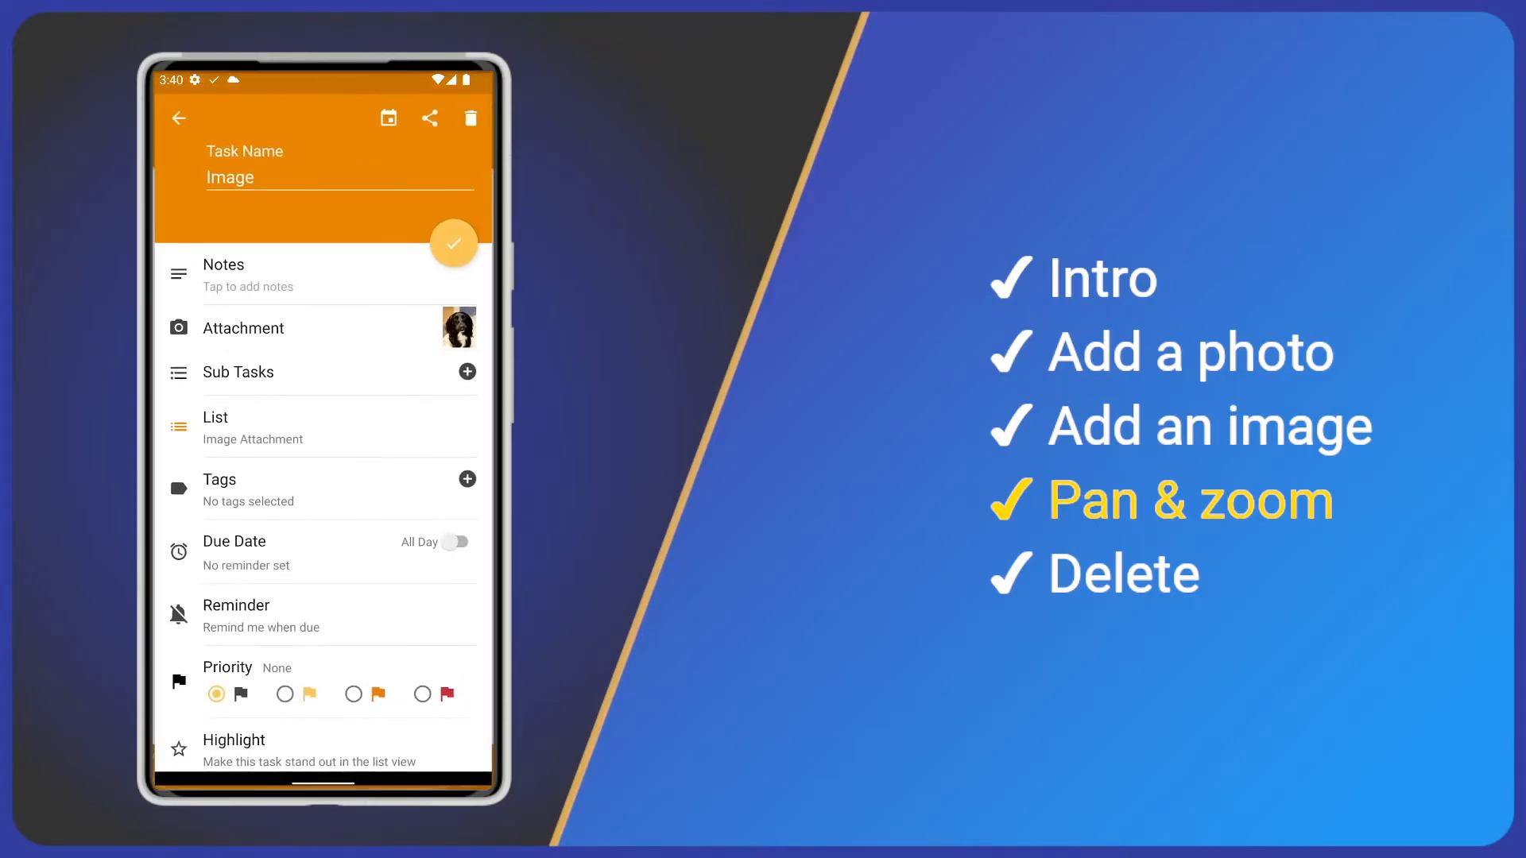
click(458, 326)
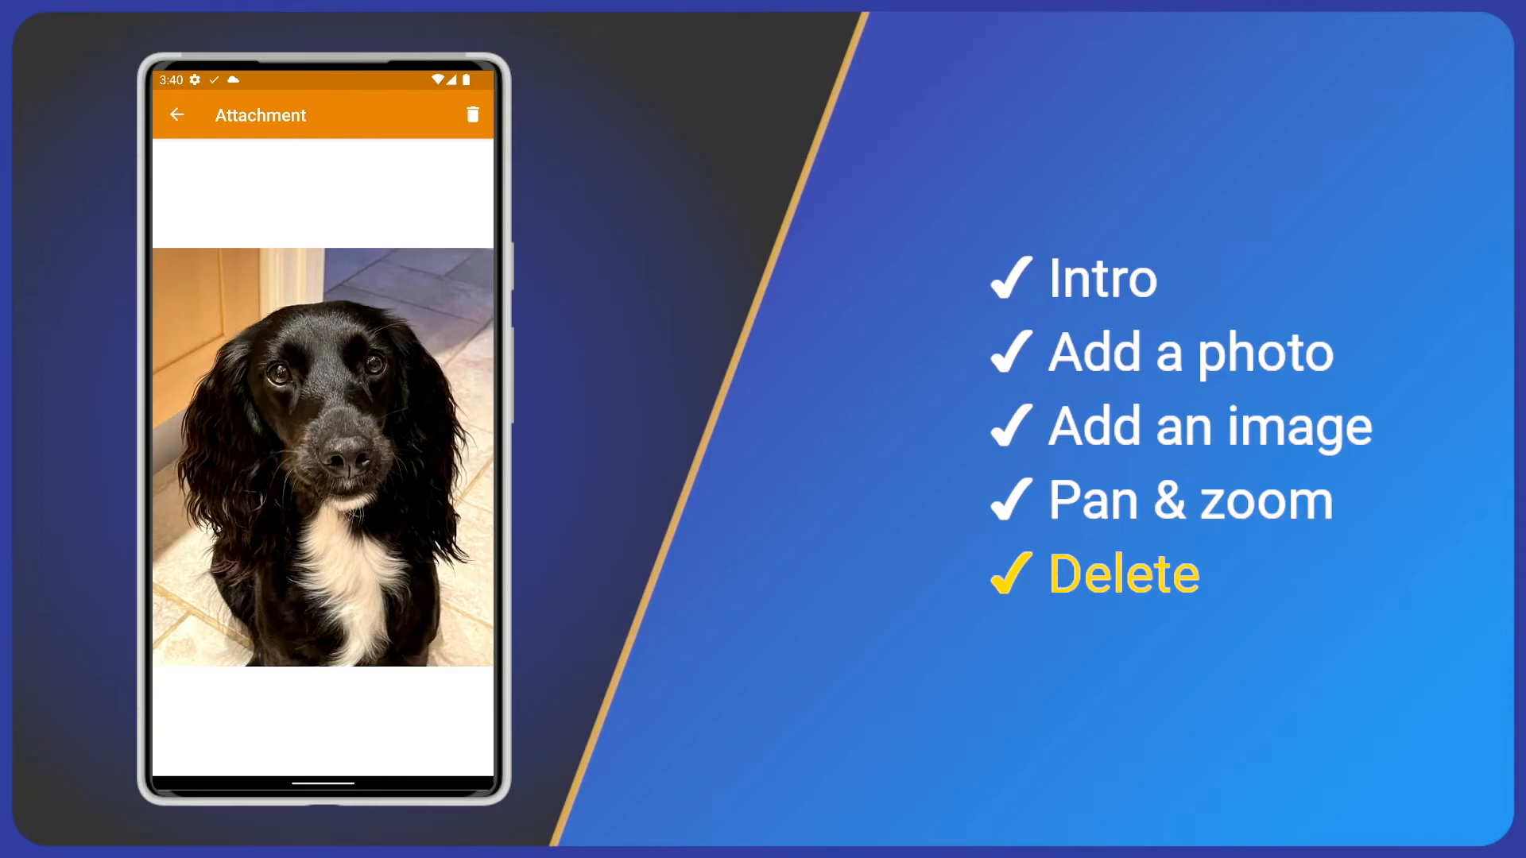
Step: Delete the dog picture attachment from the viewer
click(178, 113)
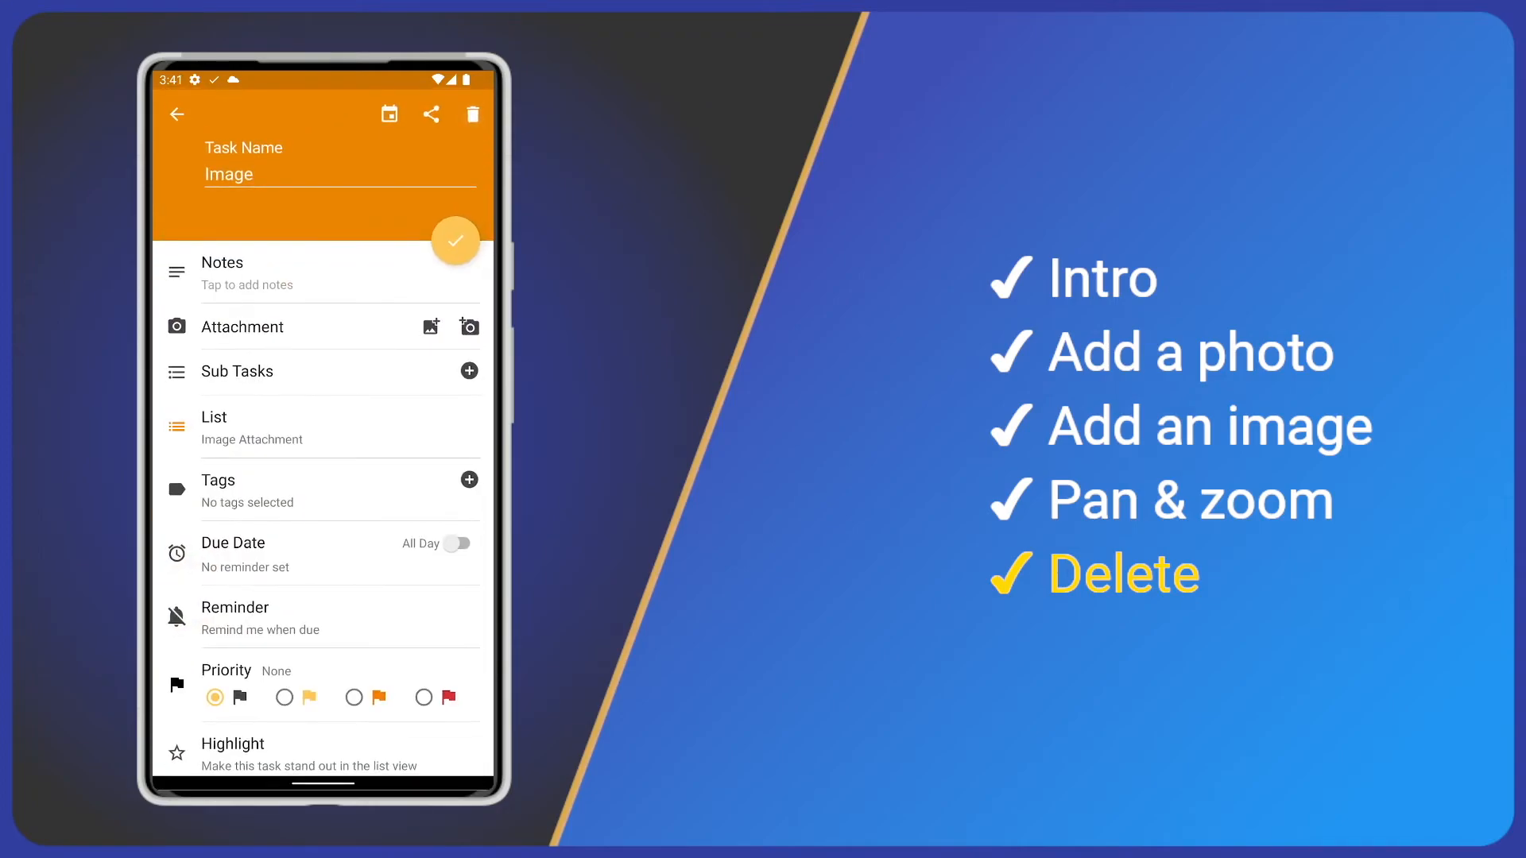